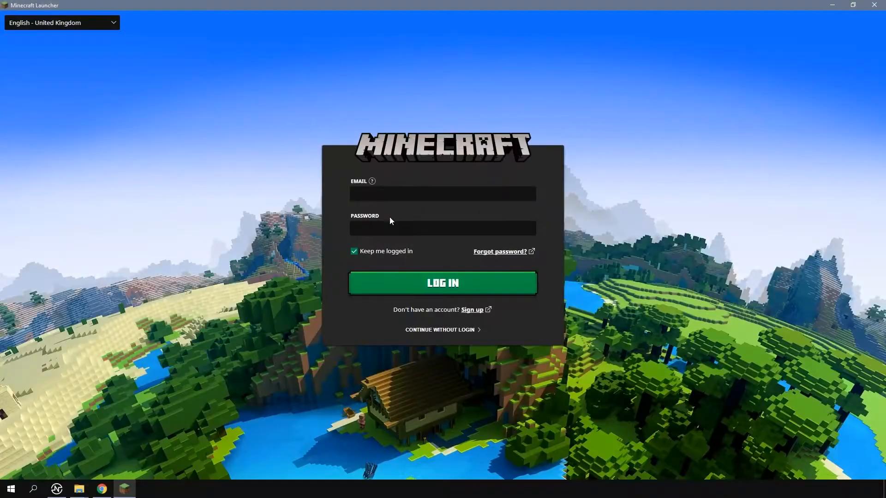
{"action": "type", "text": "email@example.com"}
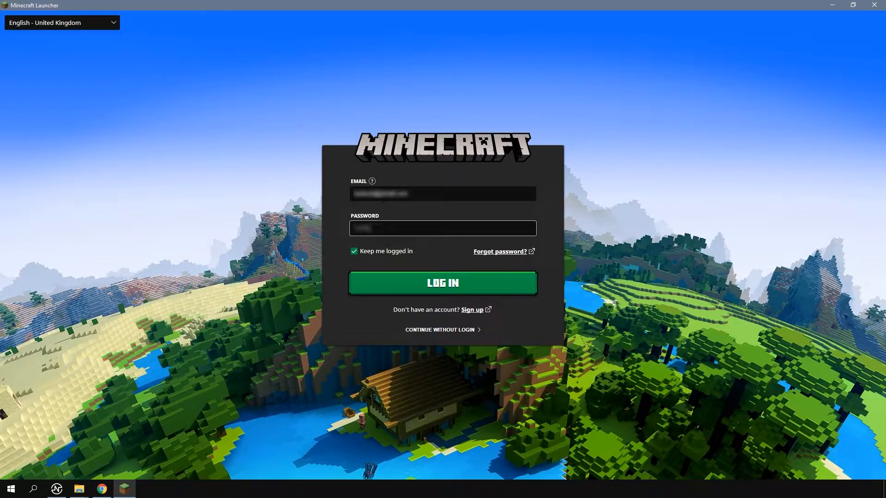
{"action": "left_click", "coordinate": [442, 283]}
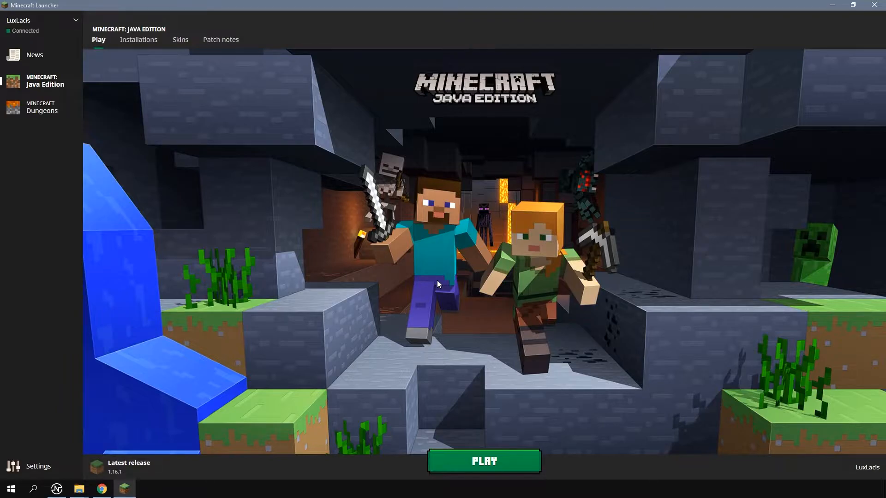
- Show the Installations list with Snapshots included so Latest snapshot 20w30a appears
{"action": "left_click", "coordinate": [138, 40]}
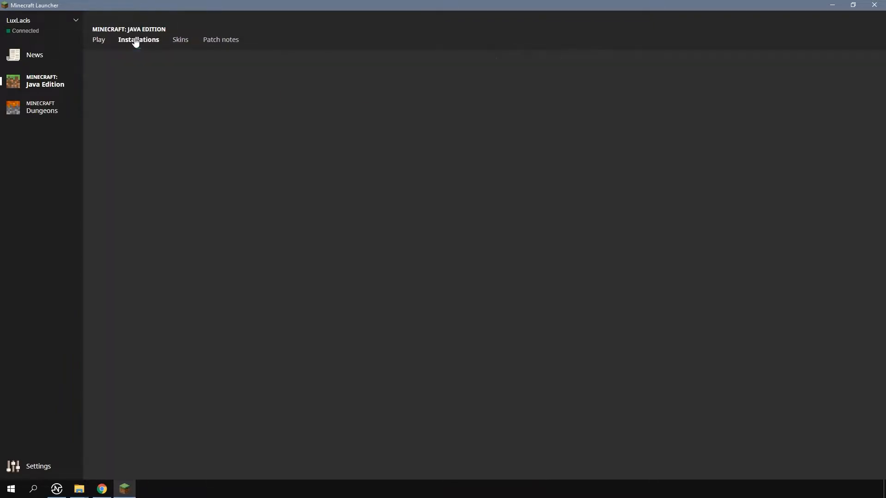
{"action": "left_click", "coordinate": [138, 39]}
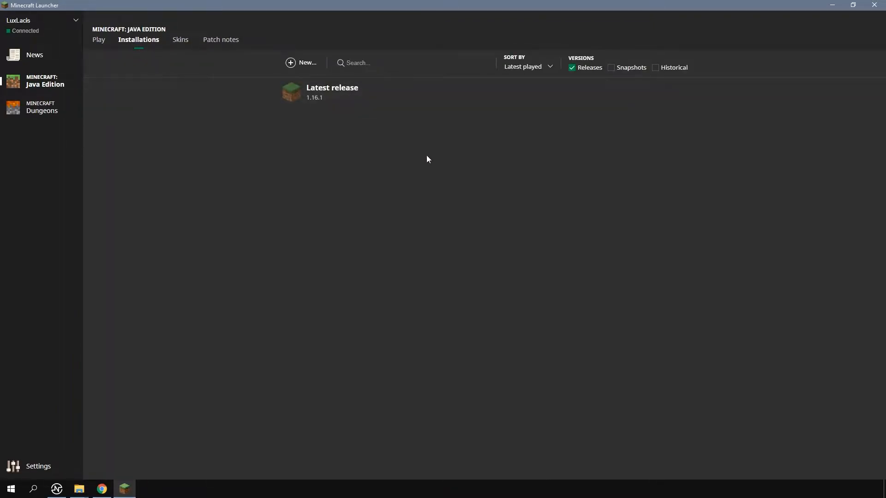
{"action": "mouse_move", "coordinate": [621, 70]}
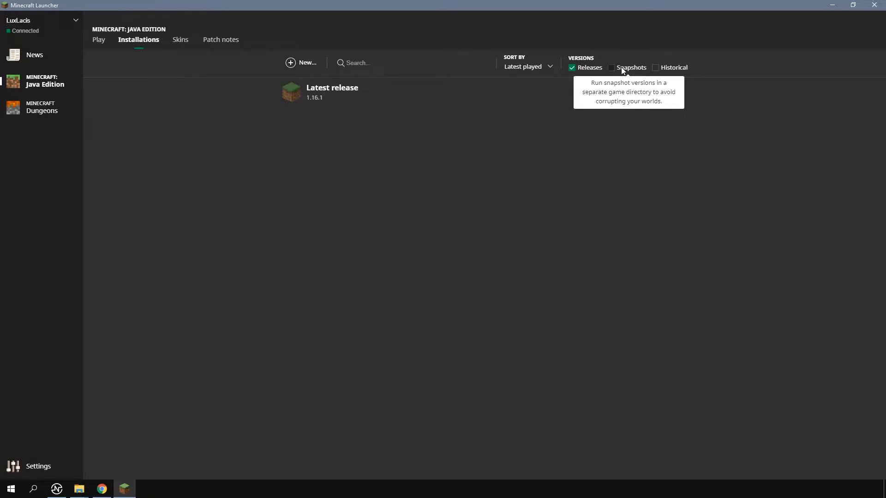
{"action": "left_click", "coordinate": [611, 67]}
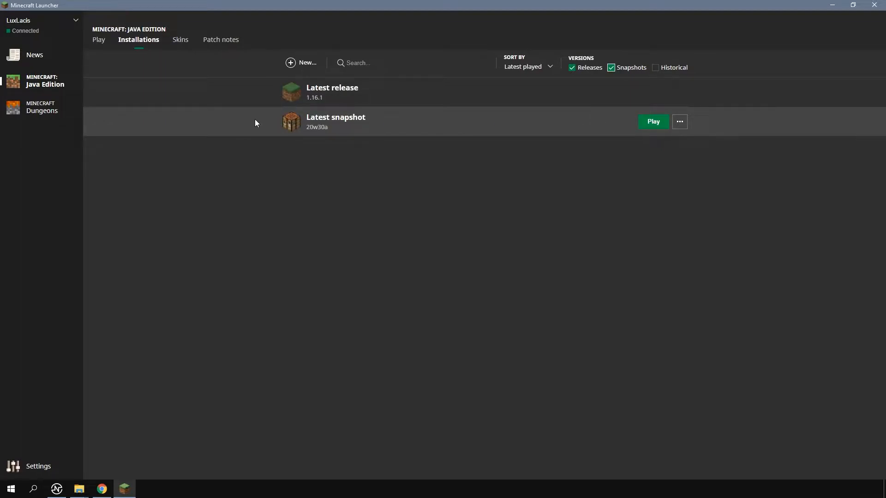
{"action": "mouse_move", "coordinate": [261, 117]}
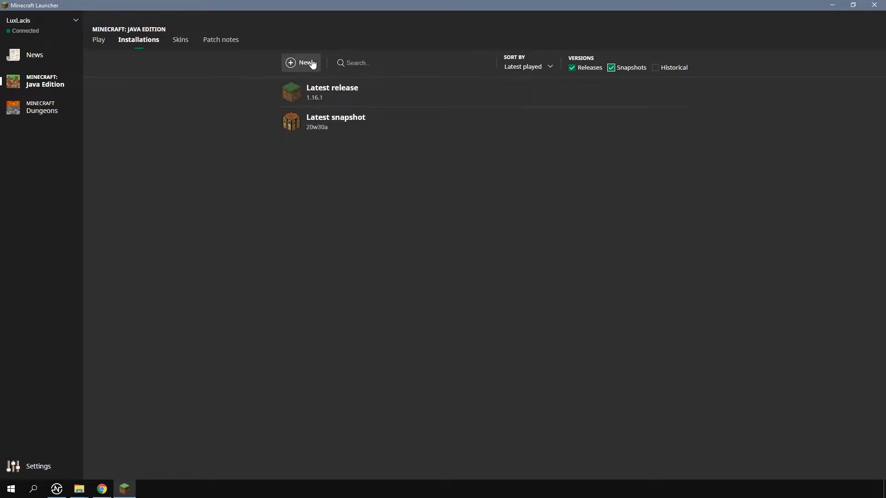
- Create an installation named Custom Snapshot on version 20w29a with the red block icon
{"action": "left_click", "coordinate": [300, 62]}
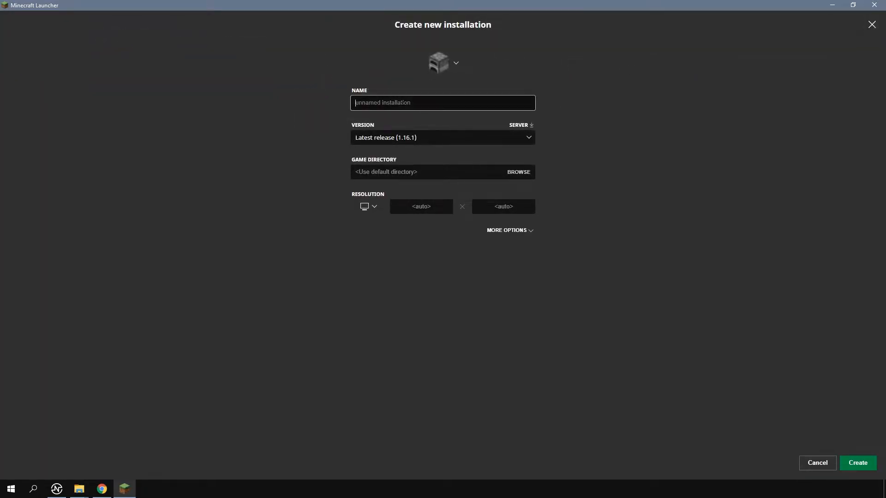
{"action": "type", "text": "Custom Sn"}
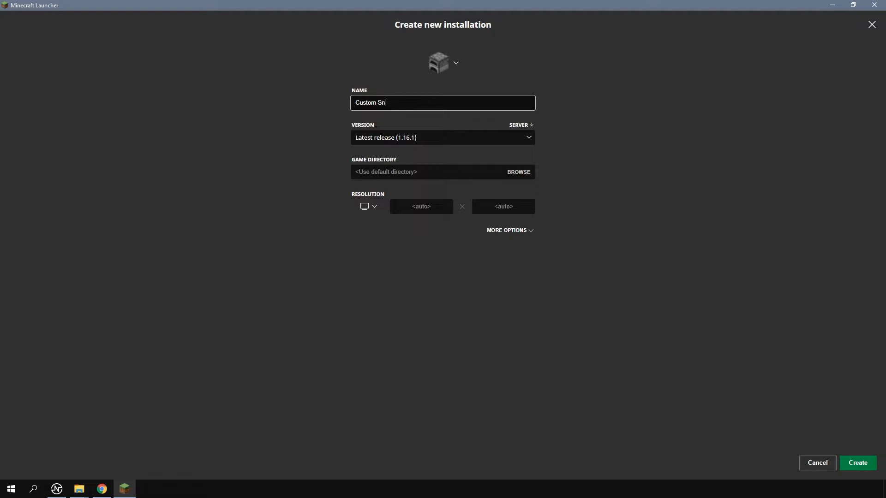
{"action": "type", "text": "apshot"}
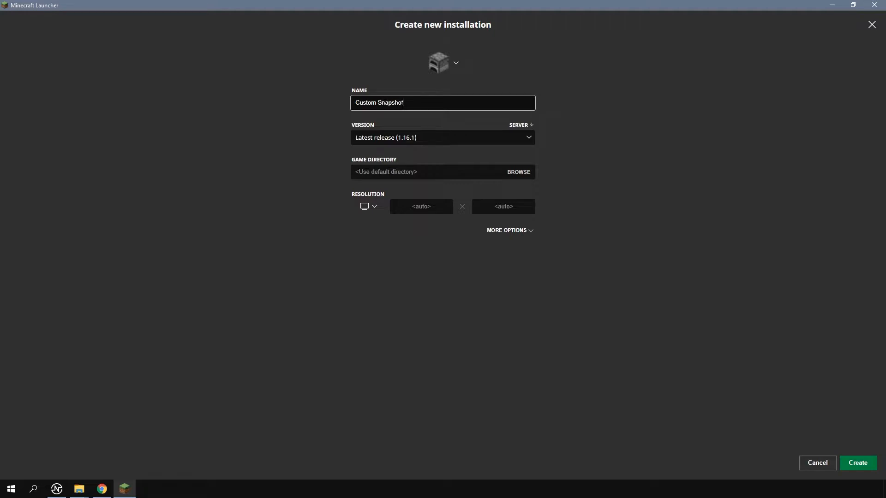
{"action": "left_click", "coordinate": [442, 138]}
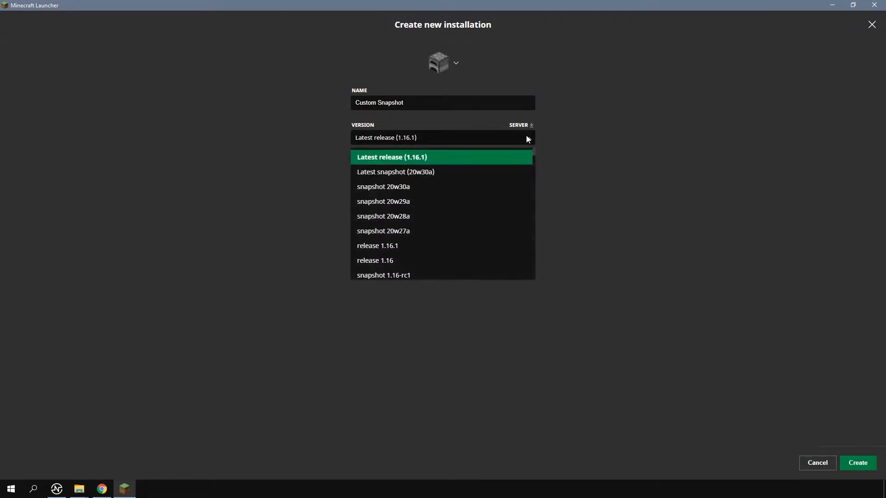
{"action": "mouse_move", "coordinate": [402, 216]}
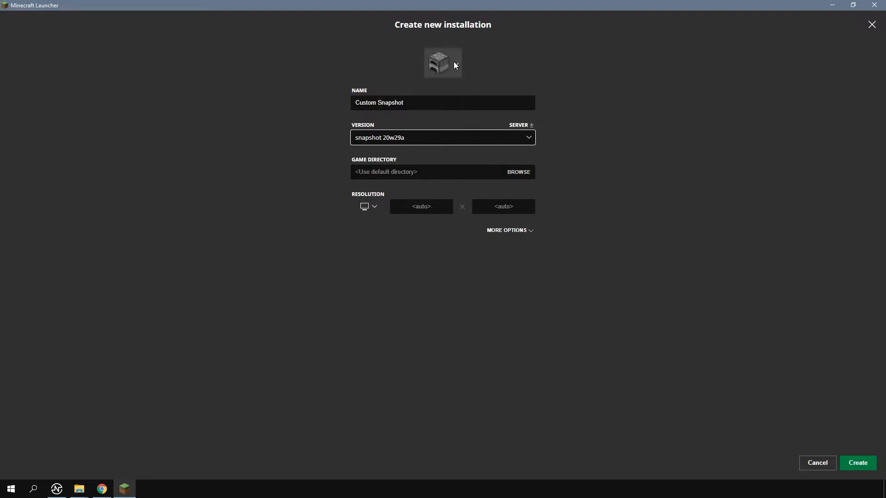
{"action": "left_click", "coordinate": [442, 62]}
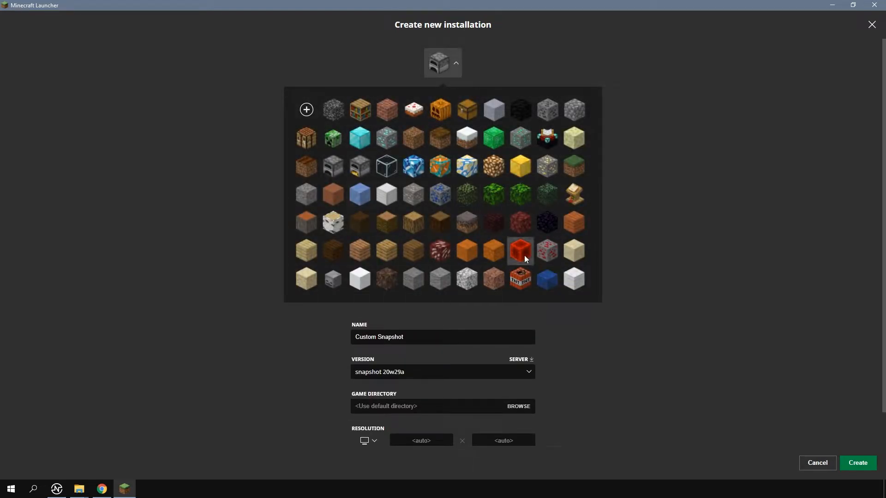
{"action": "left_click", "coordinate": [857, 463]}
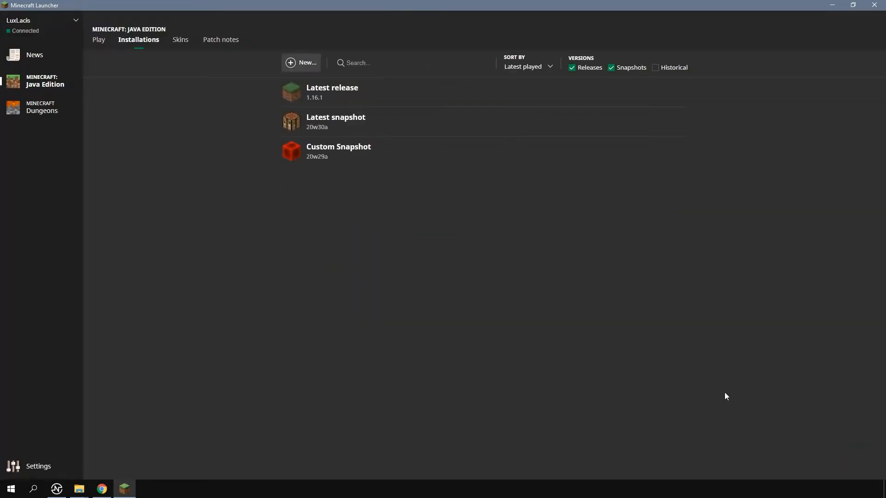
{"action": "mouse_move", "coordinate": [99, 40]}
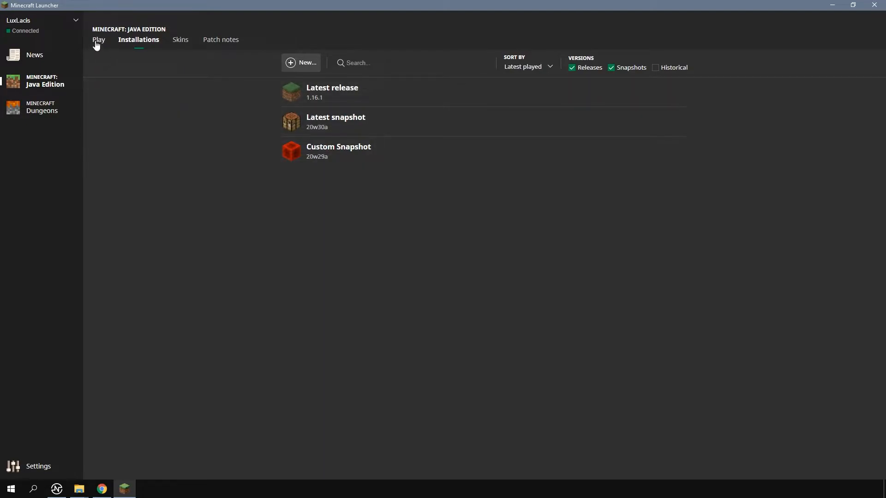
- Choose Custom Snapshot 20w29a as the installation to play and launch the game
{"action": "left_click", "coordinate": [99, 40]}
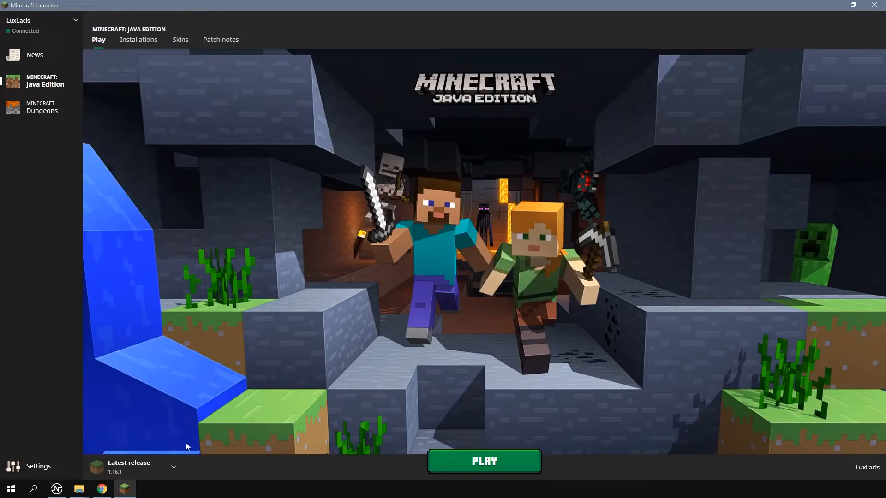
{"action": "left_click", "coordinate": [174, 467]}
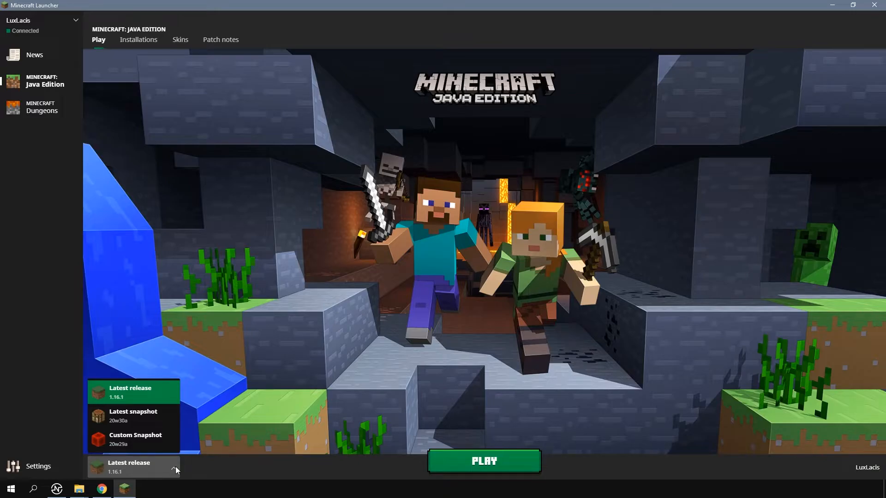
{"action": "left_click", "coordinate": [134, 439]}
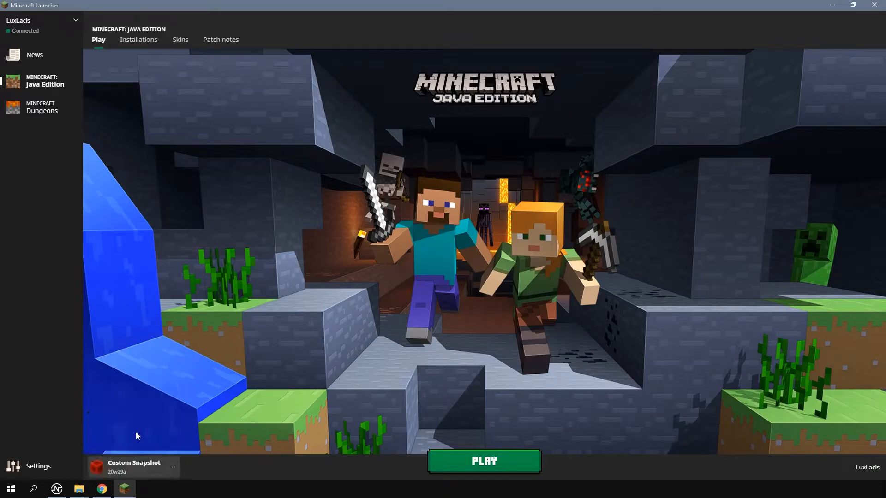
{"action": "left_click", "coordinate": [483, 462]}
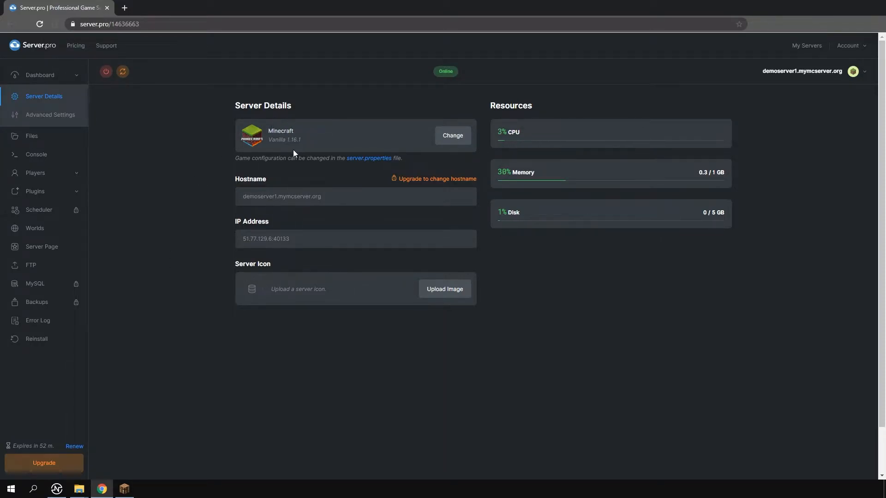
{"action": "mouse_move", "coordinate": [127, 173]}
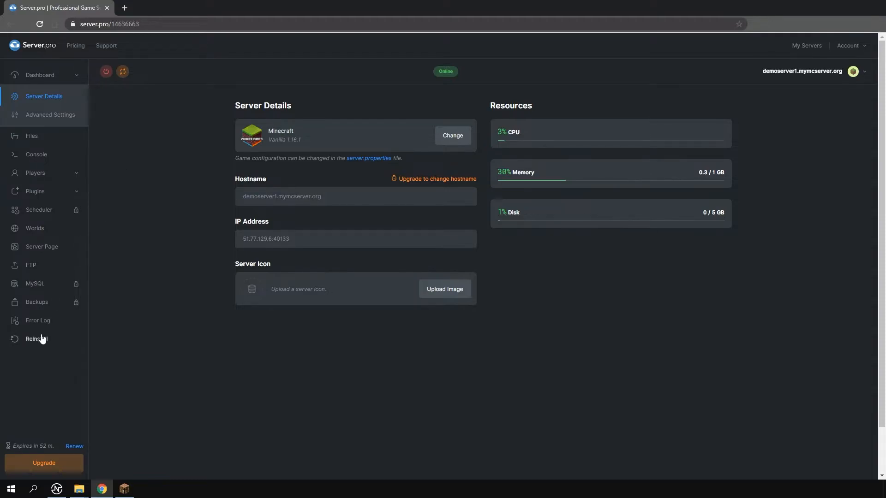
- Go to the Reinstall page for the Vanilla 1.16.1 server
{"action": "left_click", "coordinate": [36, 338]}
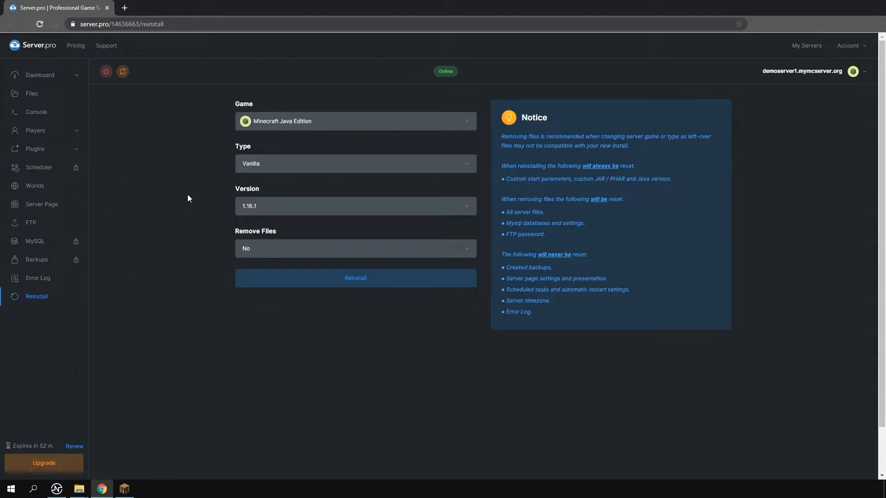
- Choose Vanilla Snapshot type and version 1.16.2 (20w29a), leaving Remove Files at No
{"action": "left_click", "coordinate": [354, 163]}
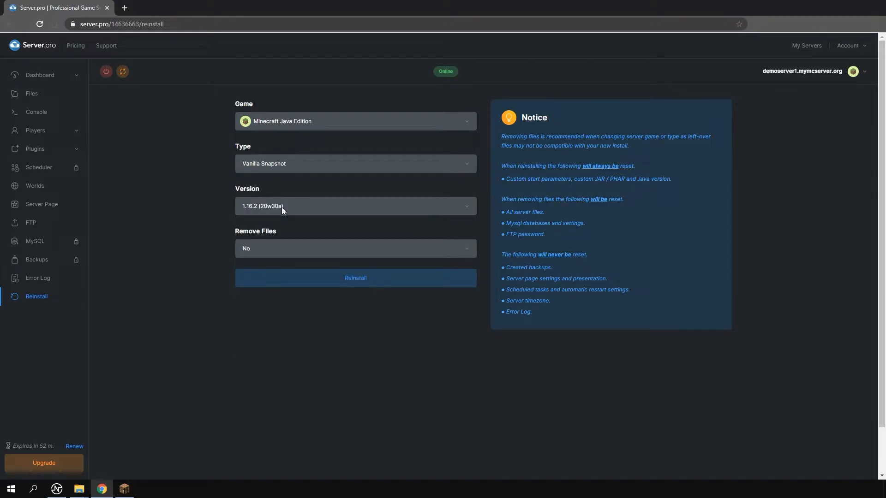
{"action": "left_click", "coordinate": [355, 206]}
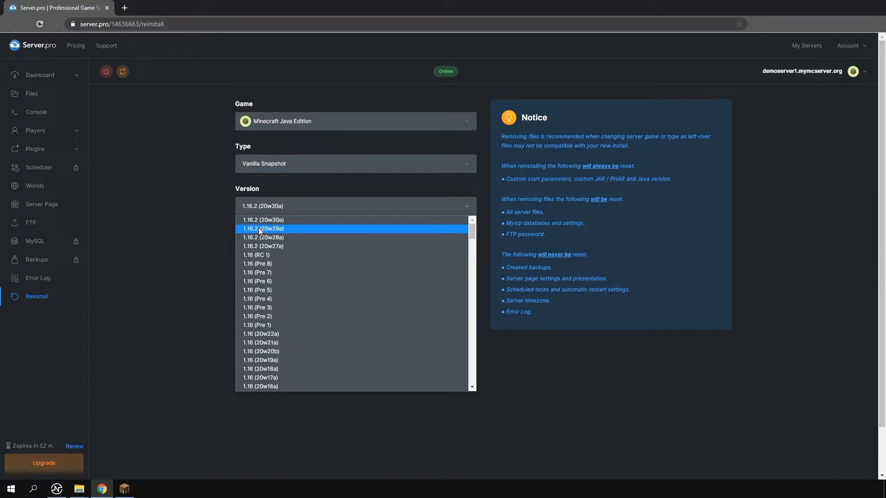
{"action": "left_click", "coordinate": [262, 228]}
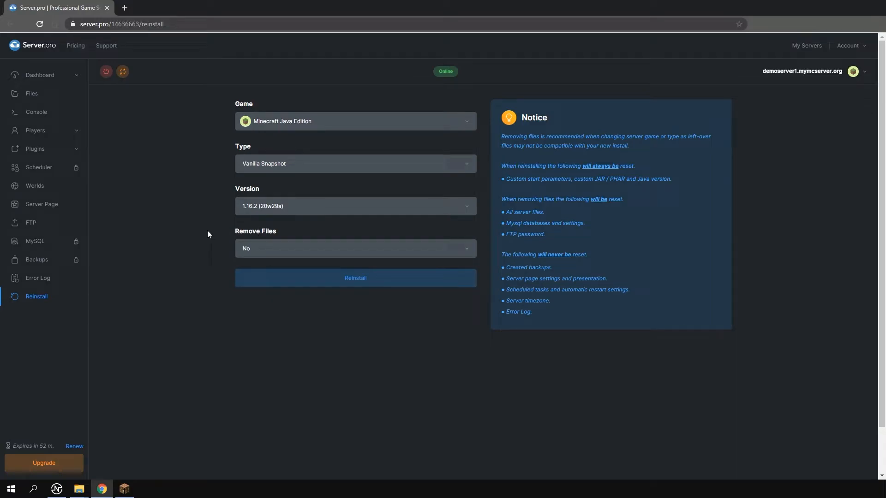
{"action": "left_click", "coordinate": [355, 249]}
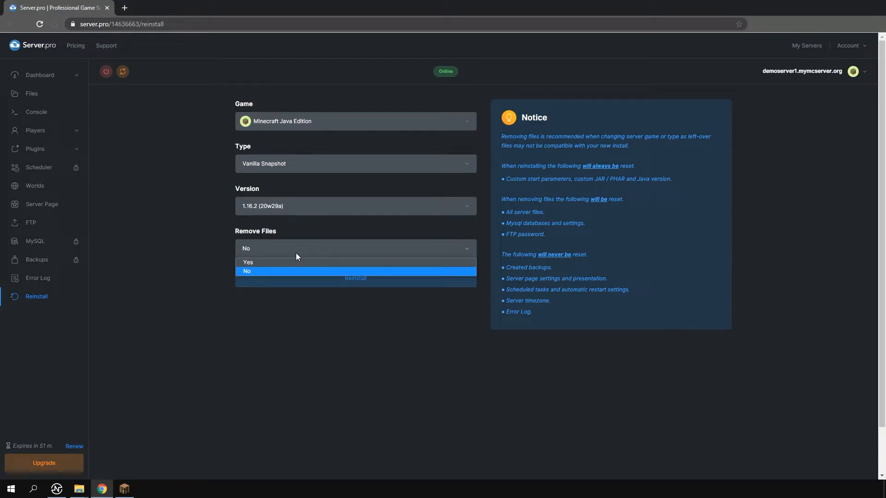
{"action": "mouse_move", "coordinate": [248, 265]}
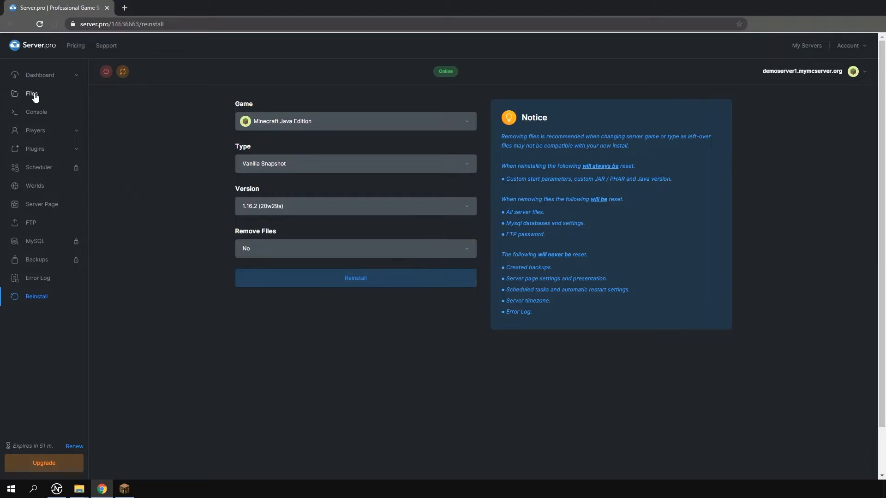
- View the server's Files list, then return to the Reinstall page
{"action": "left_click", "coordinate": [31, 94]}
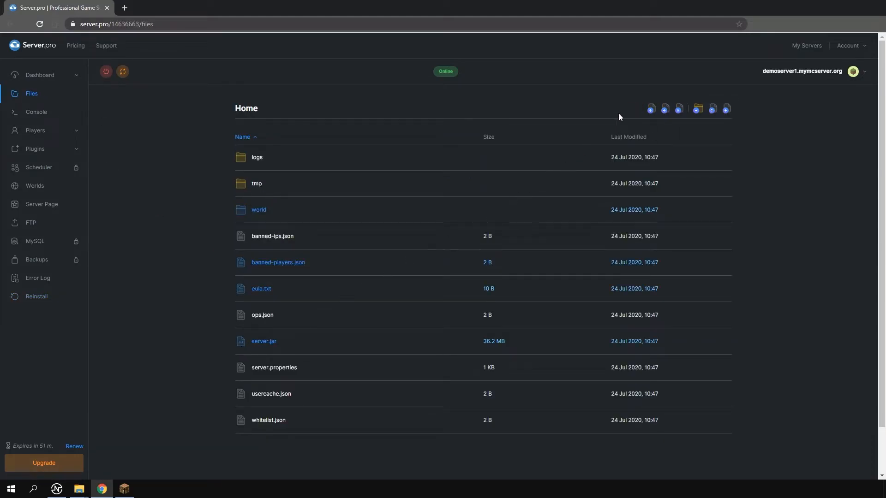
{"action": "mouse_move", "coordinate": [651, 110]}
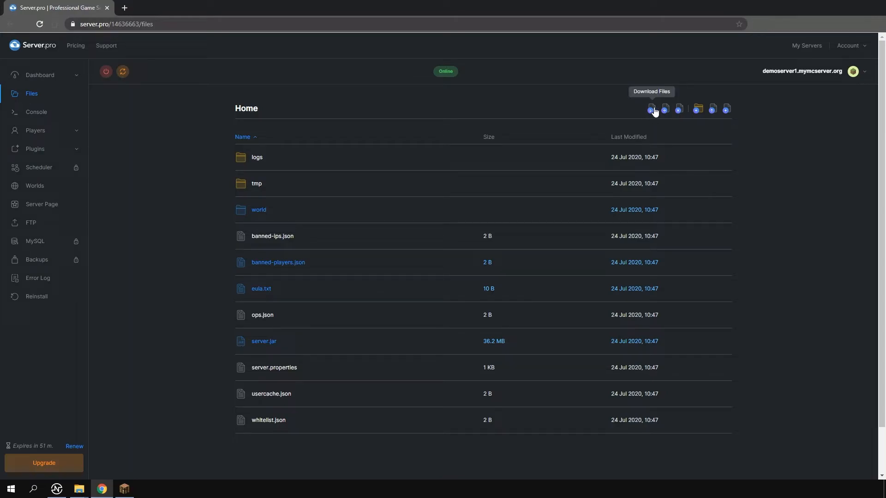
{"action": "left_click", "coordinate": [37, 297]}
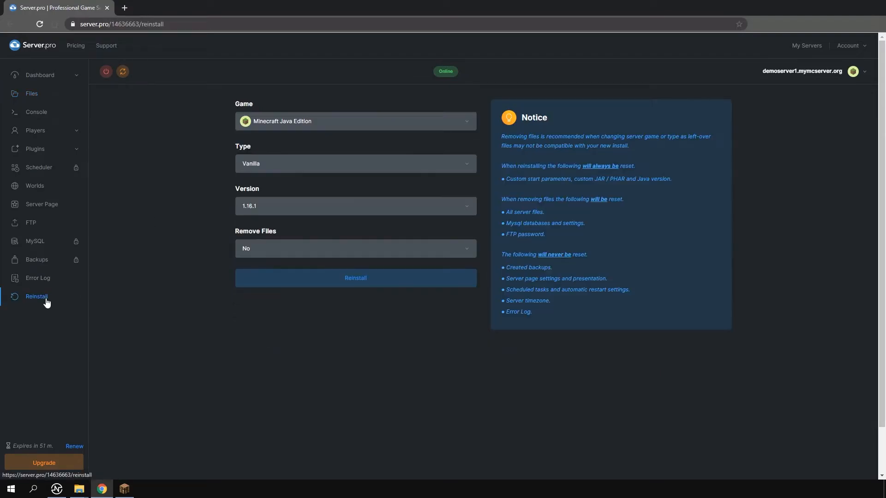
- Reinstall the server as Vanilla Snapshot 1.16.2 (20w29a) with Remove Files set to Yes
{"action": "left_click", "coordinate": [354, 164]}
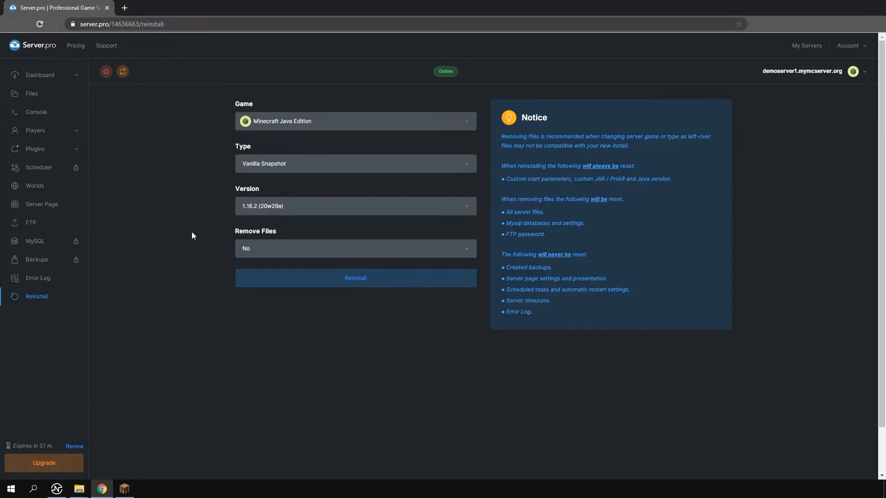
{"action": "left_click", "coordinate": [354, 248]}
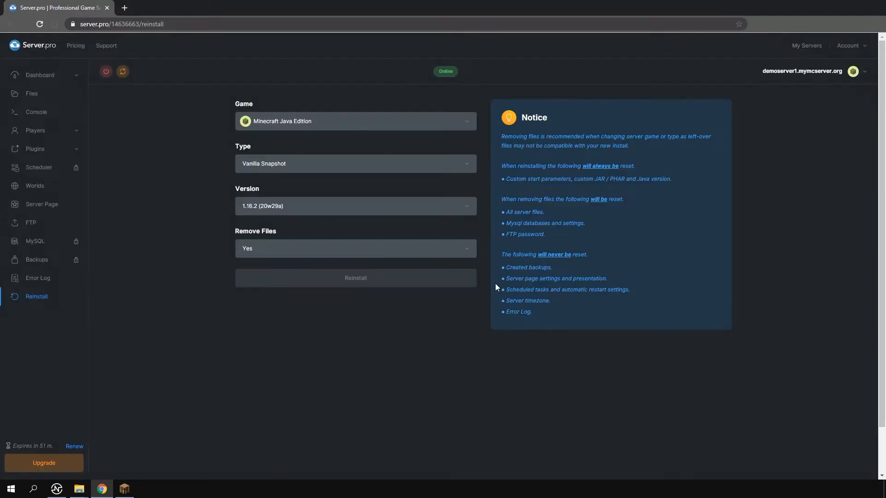
{"action": "left_click", "coordinate": [356, 277]}
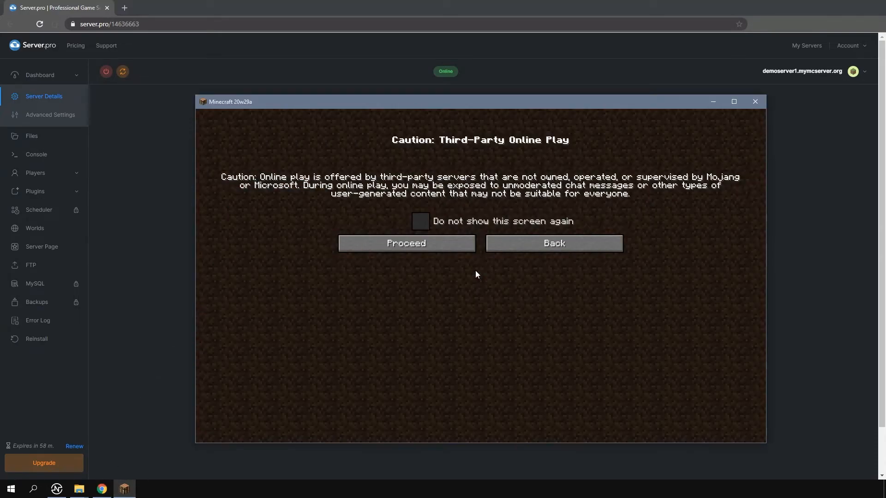
- Accept the third-party warning and join demoserver1.mymcserver.org by direct connection
{"action": "left_click", "coordinate": [406, 242]}
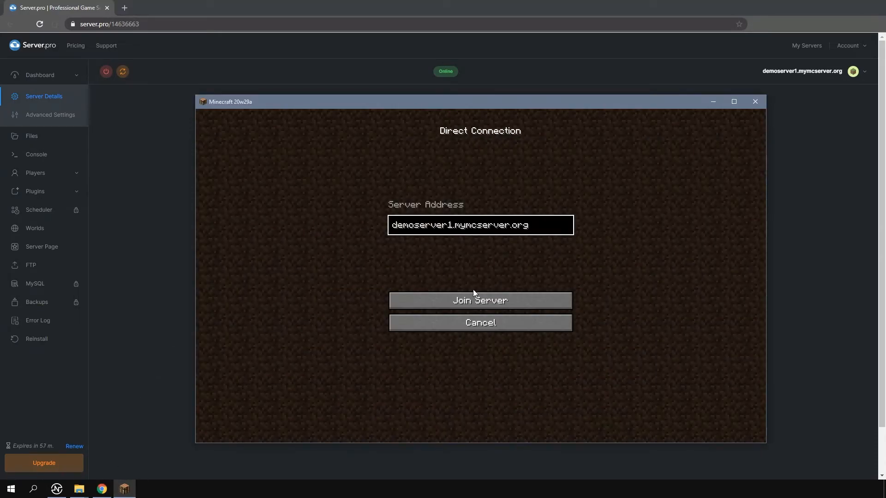
{"action": "left_click", "coordinate": [479, 300]}
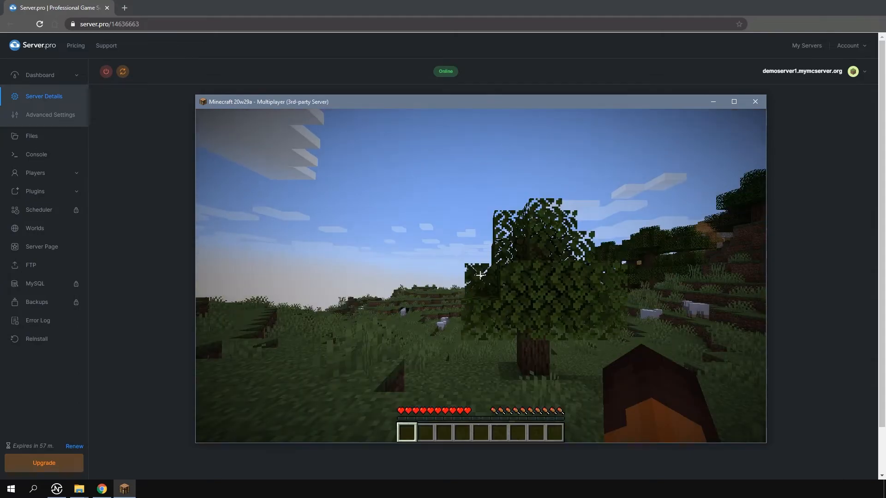